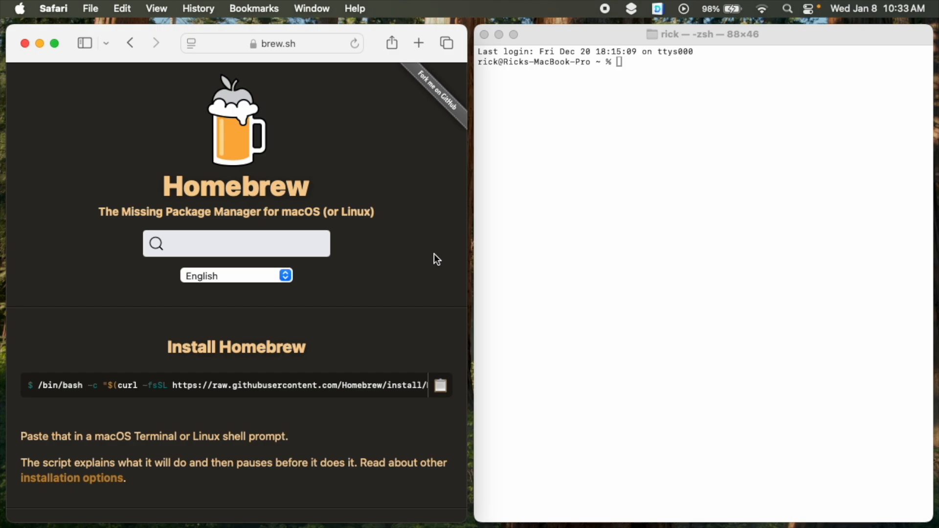
mouse_move(281, 56)
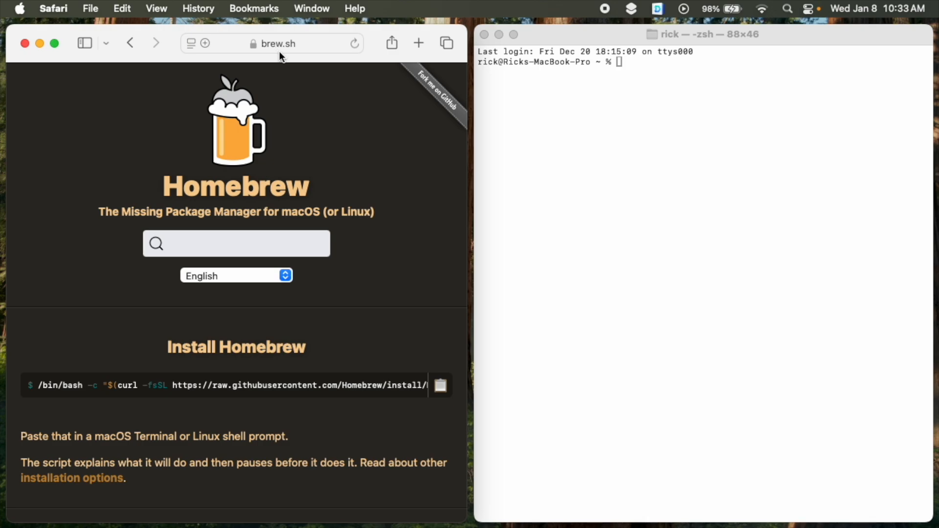
Copy the /bin/bash Homebrew install command from the brew.sh page to the clipboard.
click(701, 205)
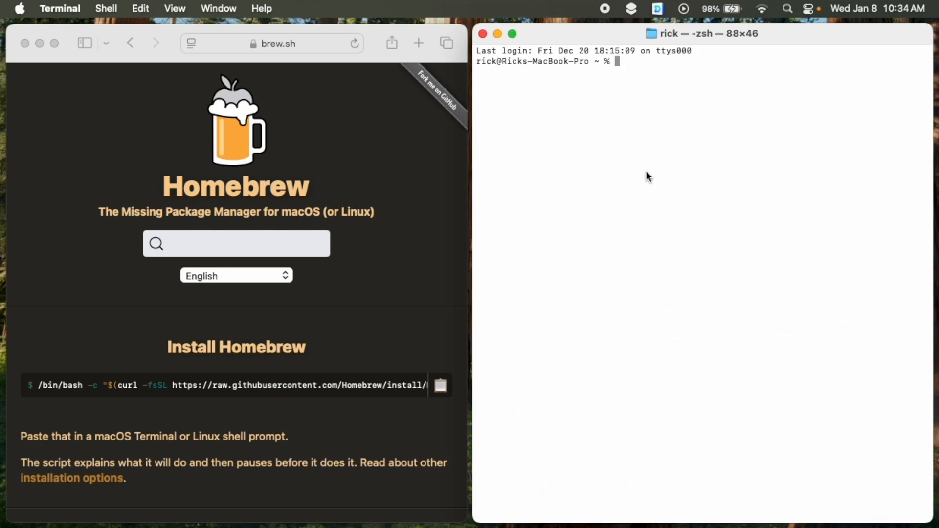
mouse_move(646, 173)
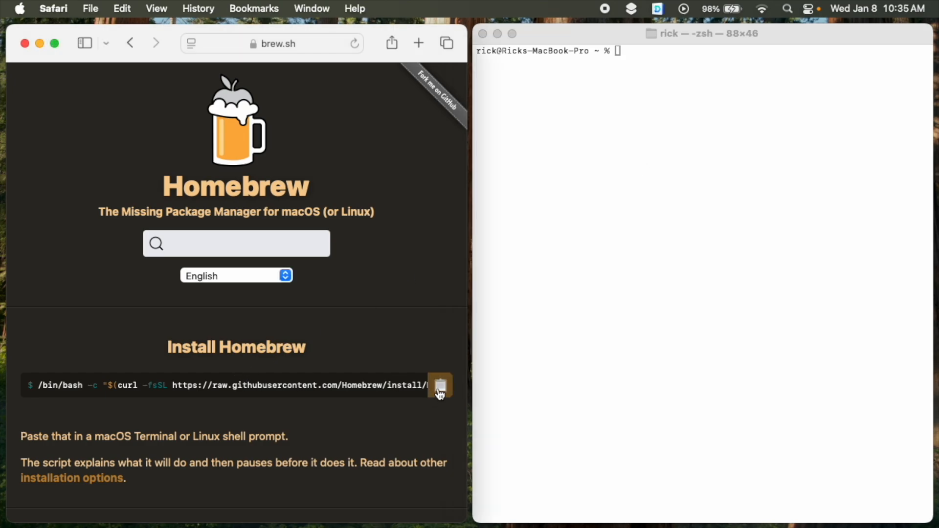
Paste and run the /bin/bash curl Homebrew install script in Terminal.
click(441, 384)
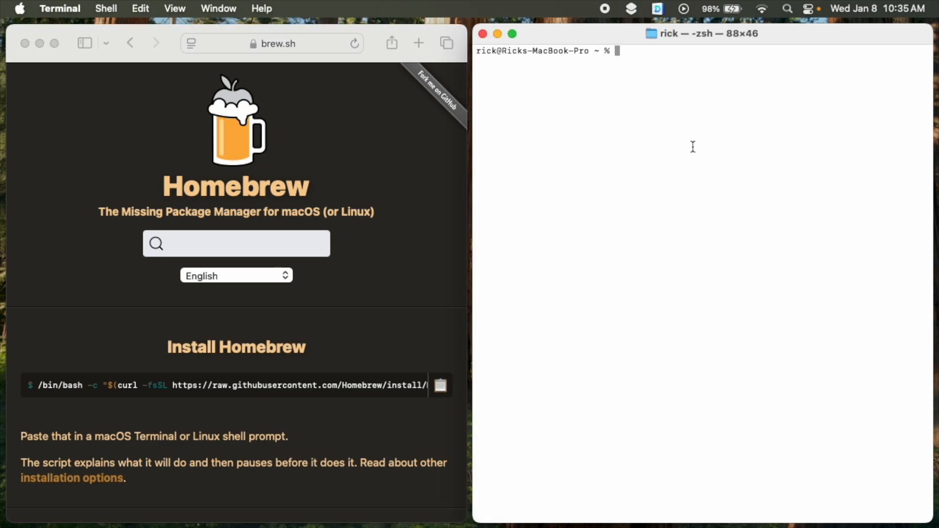
text(/bin/bash -c "$(curl -fsSL https://raw.githubusercontent.com/Homebrew/install/HEAD/install.sh)")
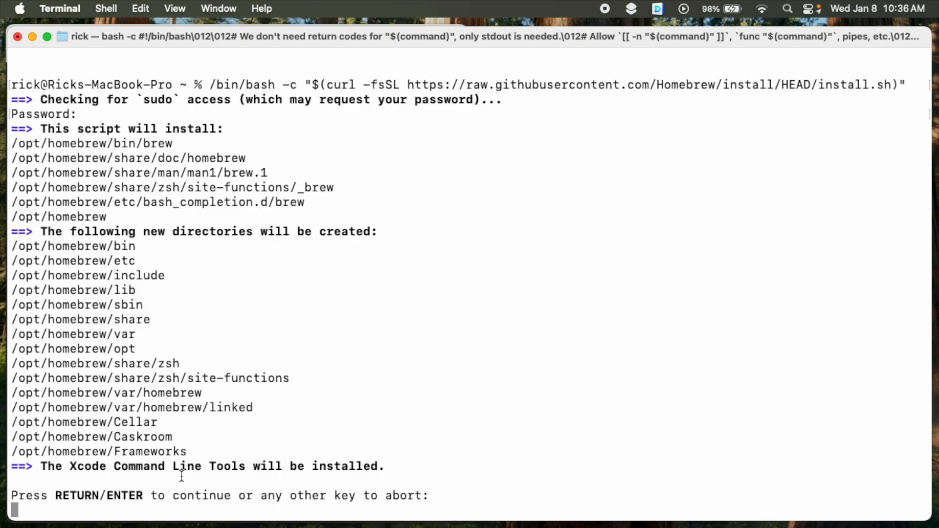
mouse_move(440, 461)
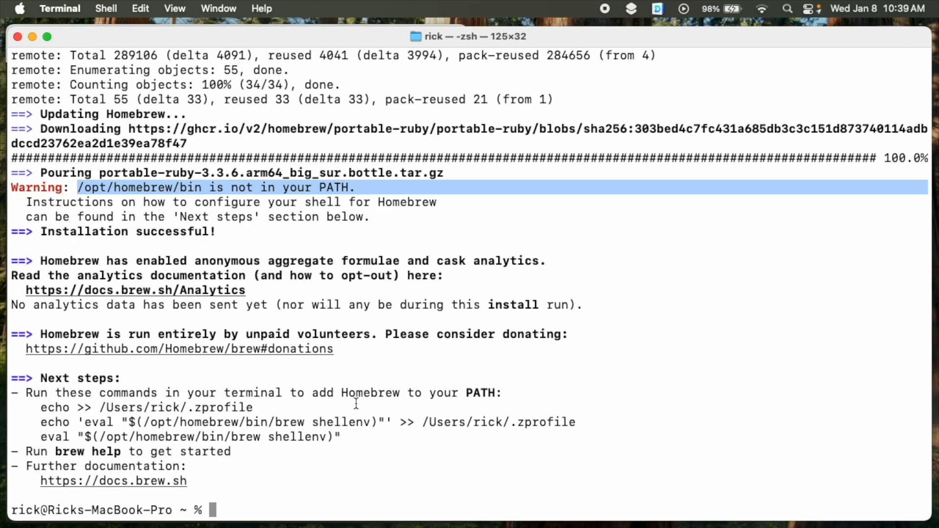
mouse_move(13, 408)
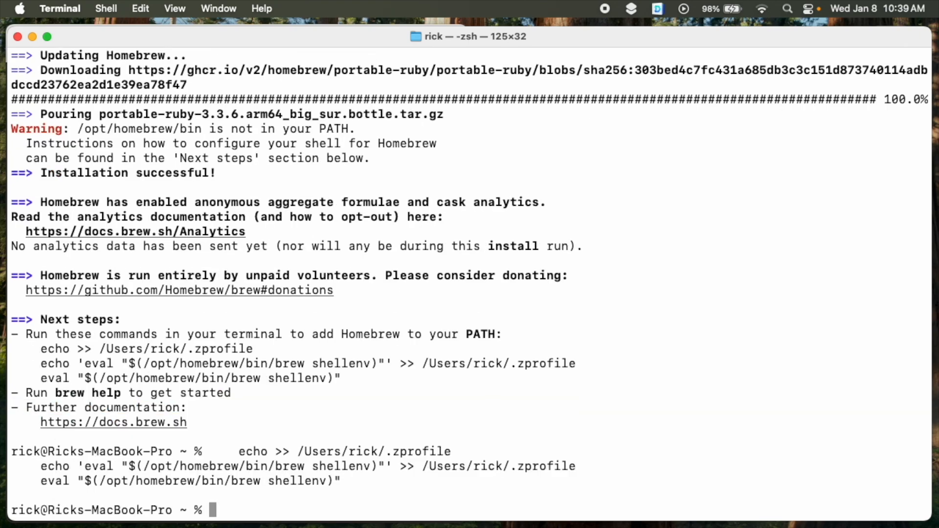
Verify the shellenv line with cat ~/.zprofile, then run brew to see its usage.
text(cat)
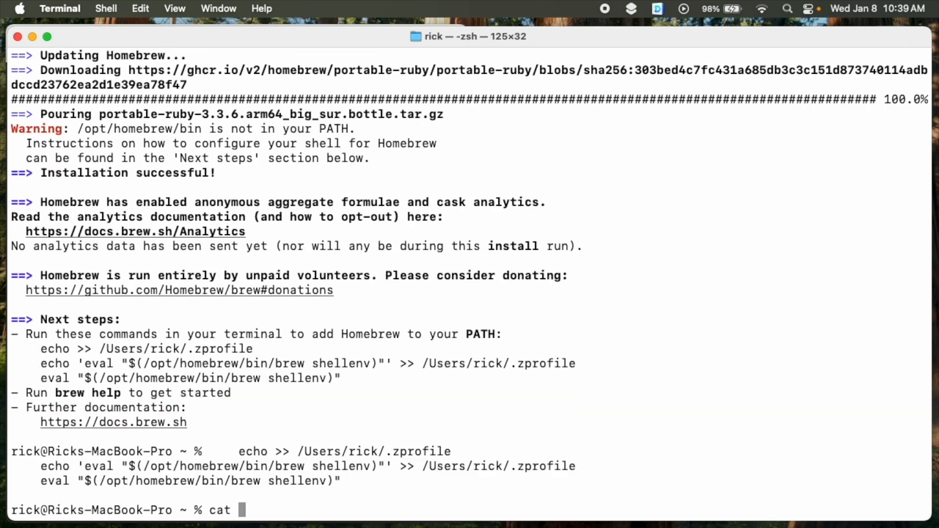
text(~/.zprofile)
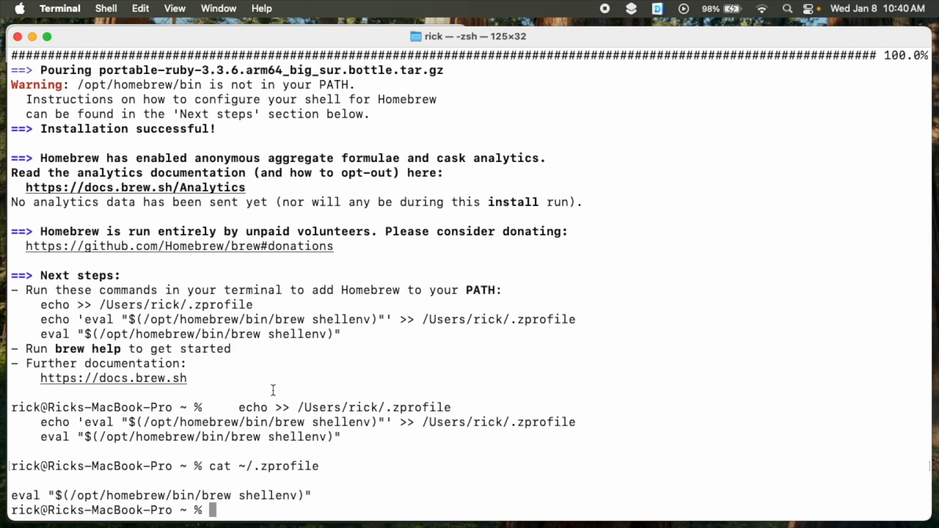
text(brew)
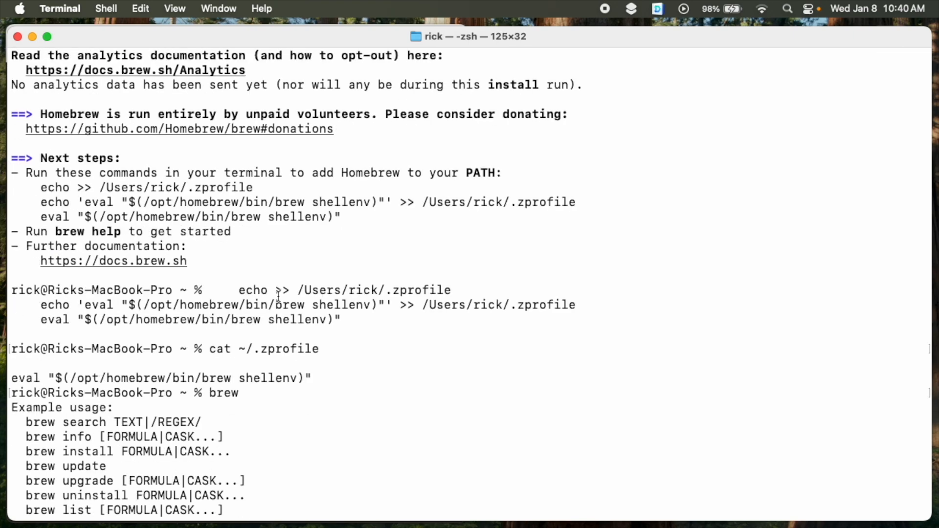
Install wget with brew install wget and run wget to confirm it works.
scroll(down, 3)
text(wget)
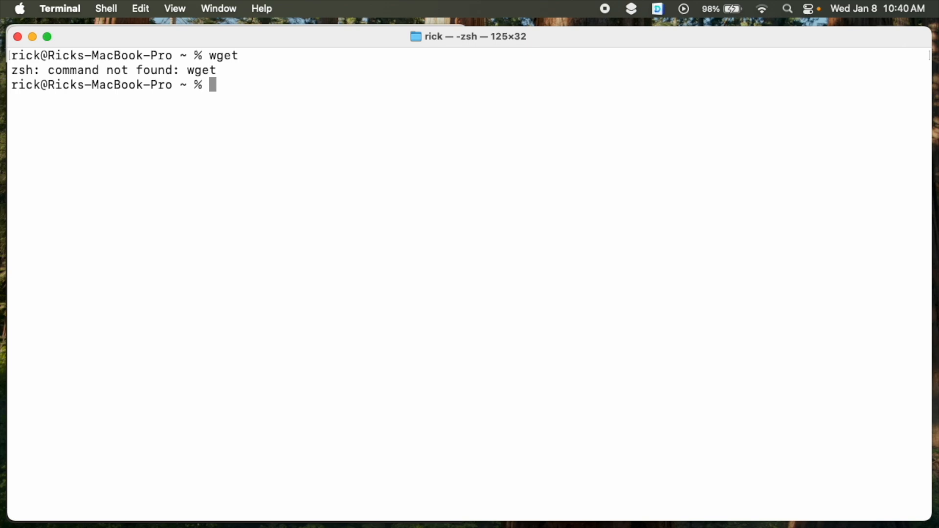
text(brew)
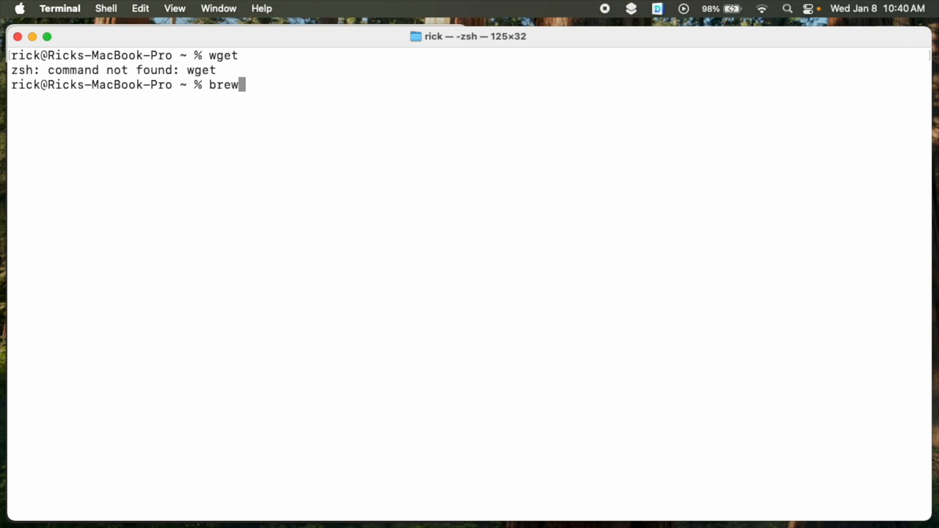
text(install)
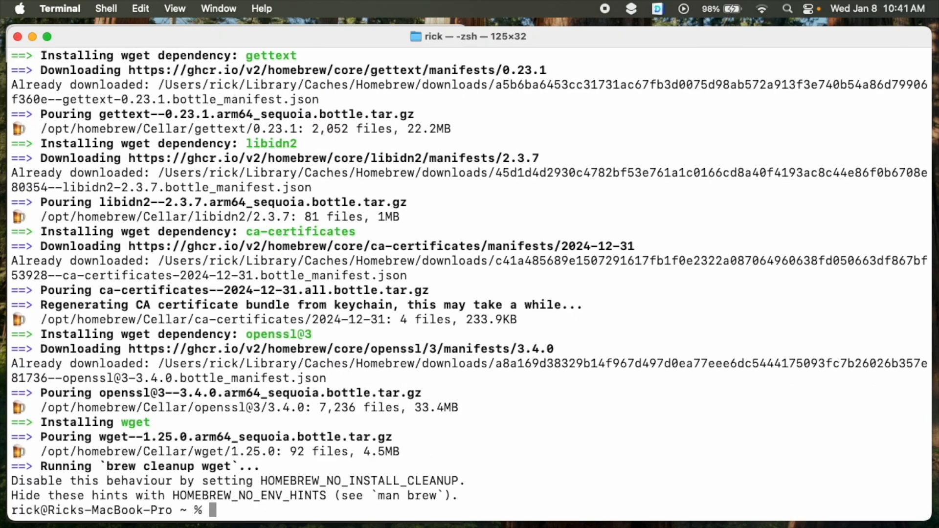
text(wget)
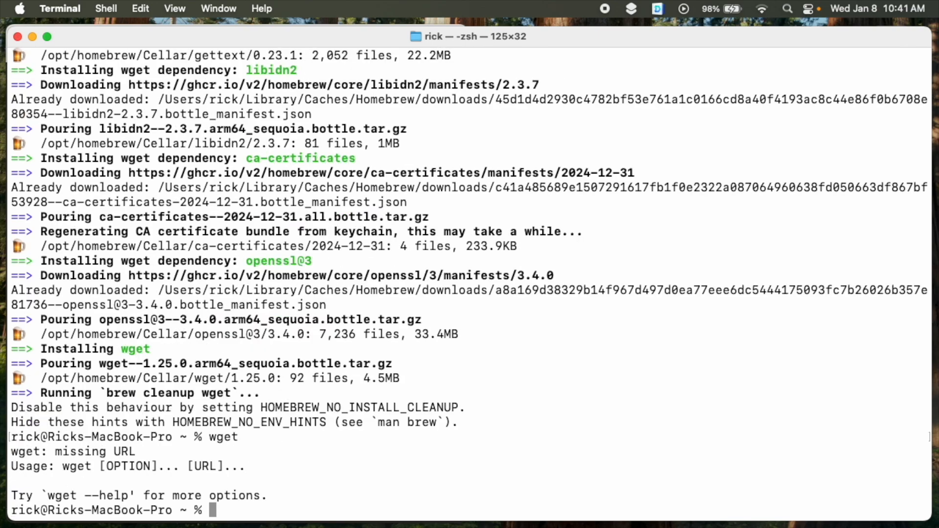
text(clea)
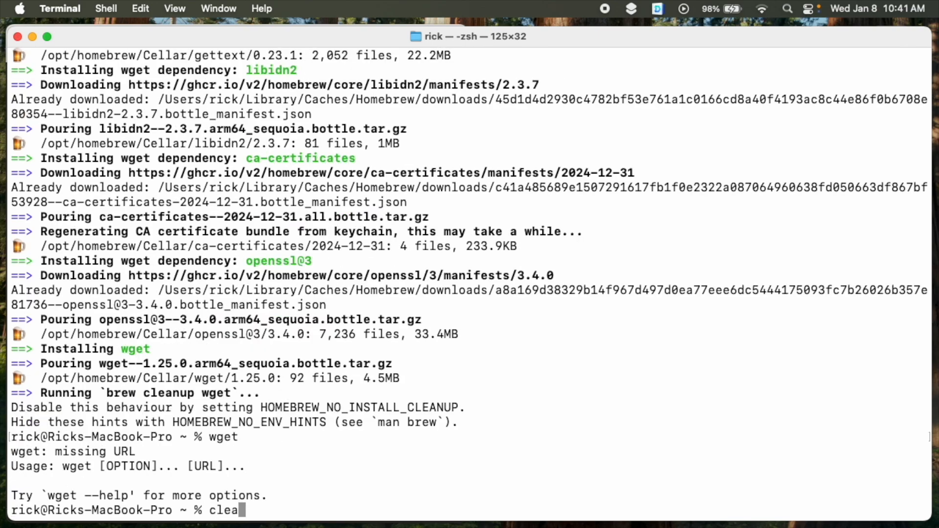
Run brew help and brew update, which reports Homebrew already up to date.
text(brew update)
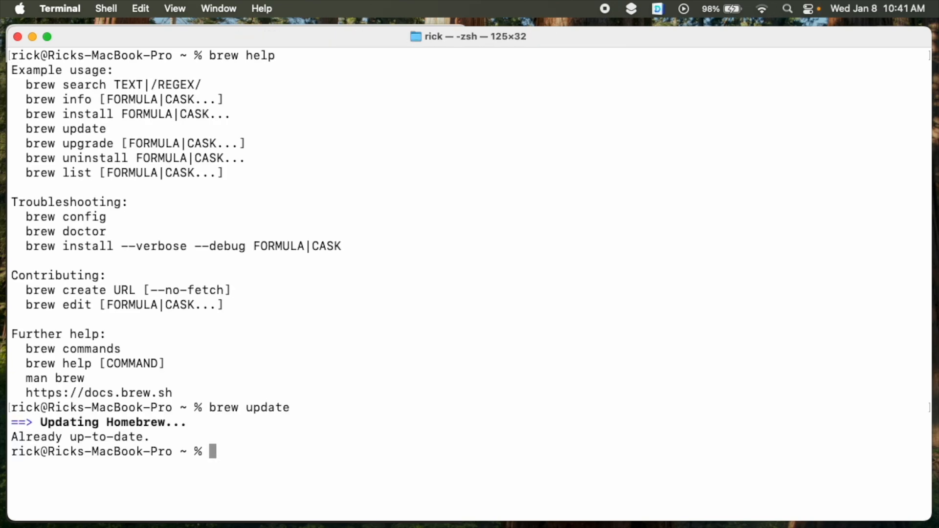
text(cl)
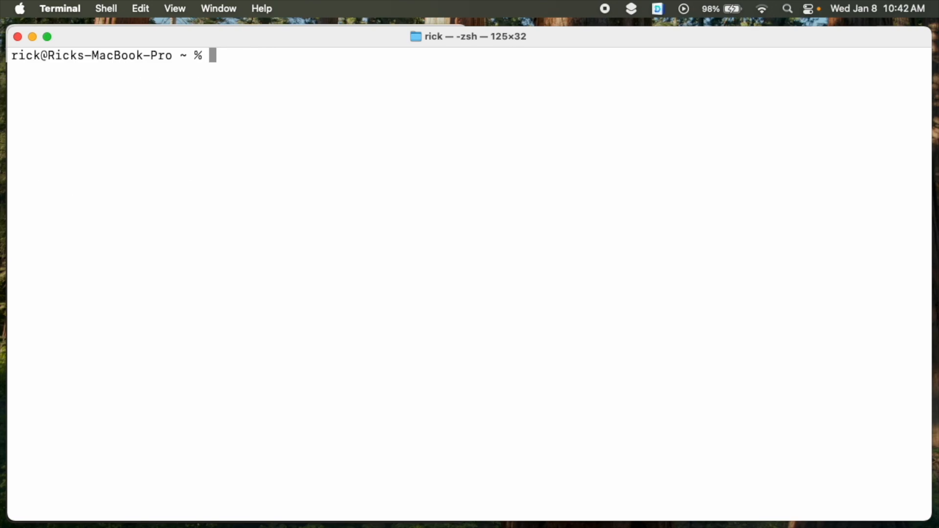
Find jpegoptim with brew search, then install it along with jpeg-turbo.
text(brew)
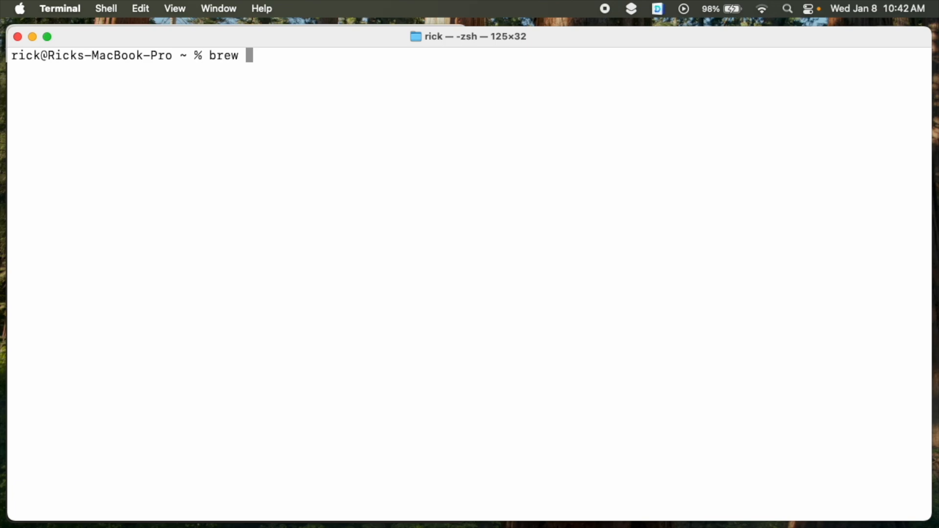
text(search)
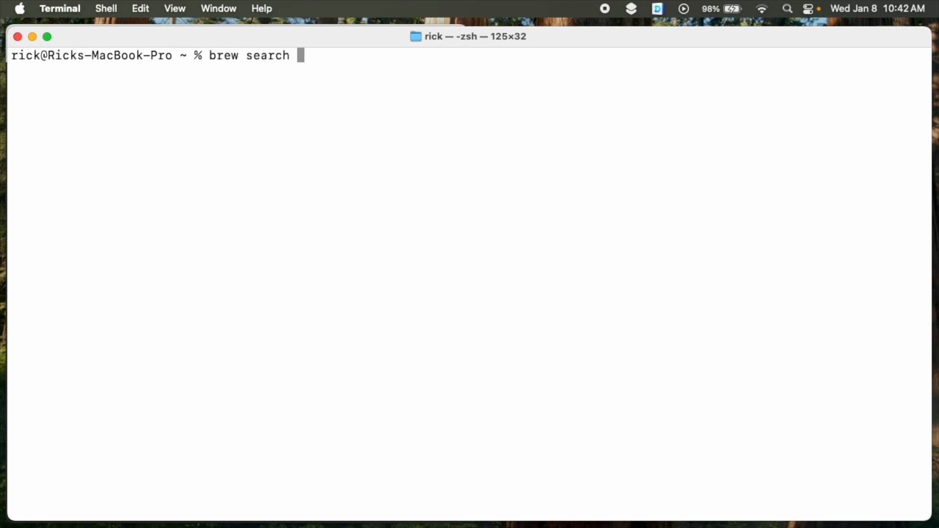
text(jpegoptim)
text(brew install )
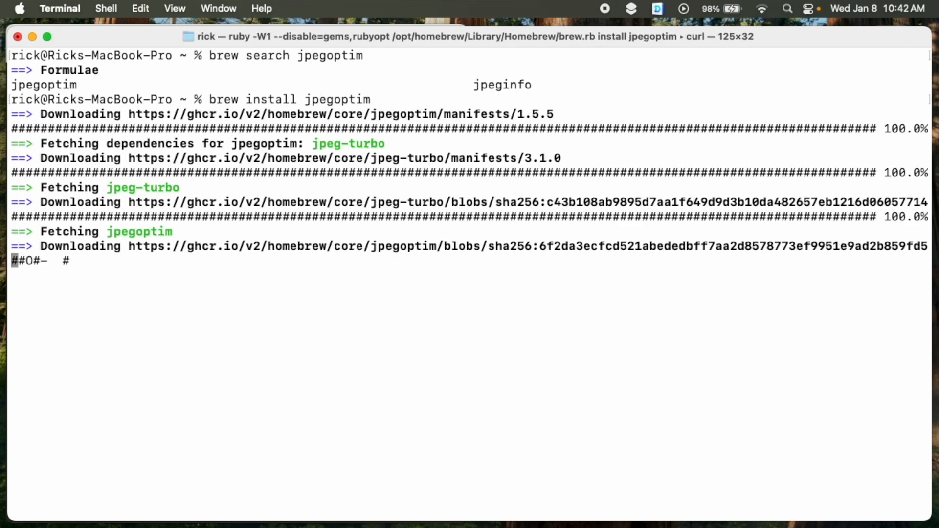
text(jpegoptim)
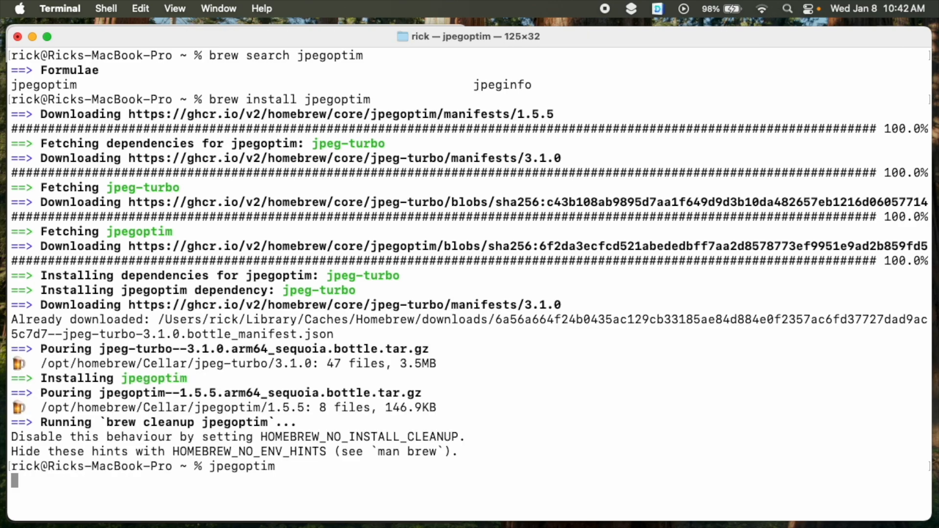
text(cl)
text(brew search j)
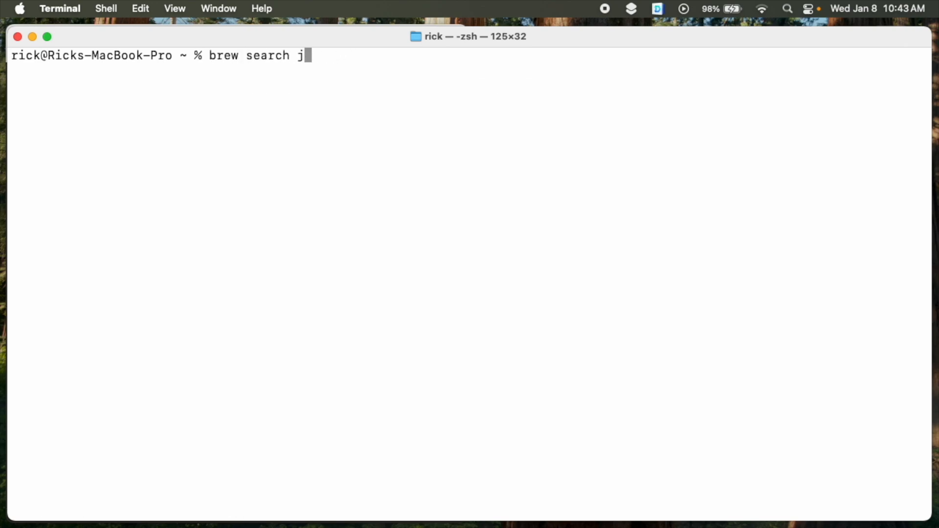
Run brew search advance to list formulae like advancecomp and casks like advancedrestclient.
text(advance)
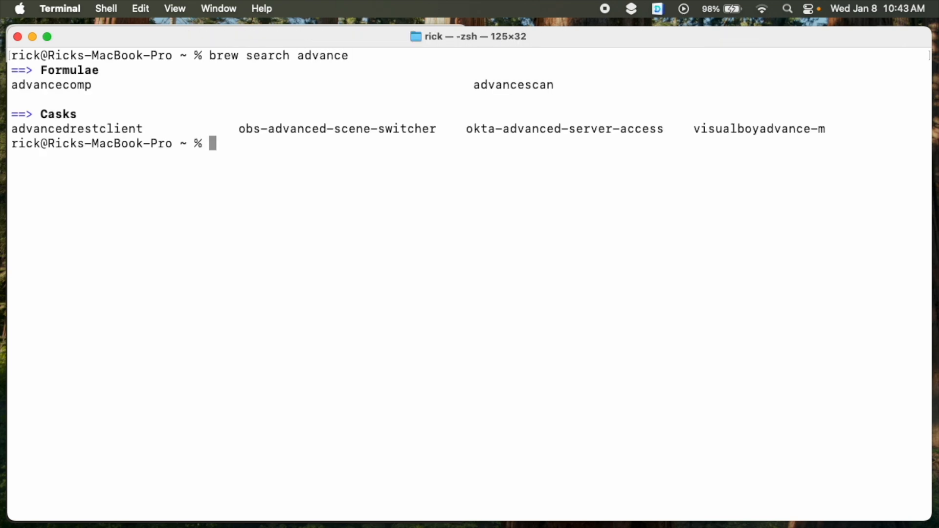
text(brew search advance)
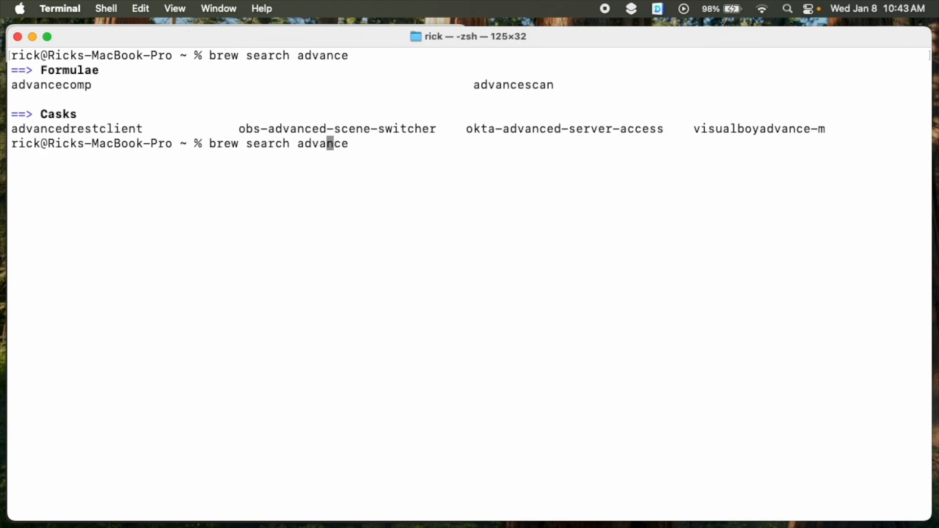